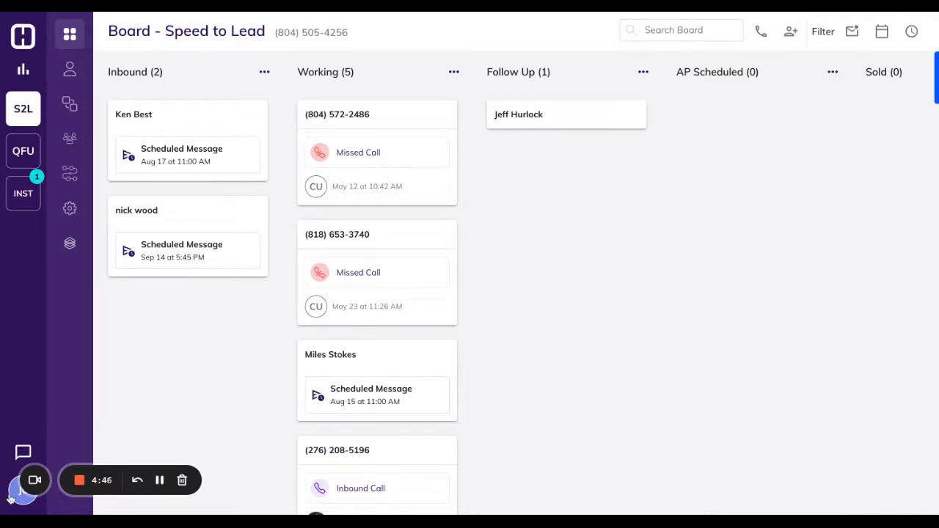
Bring up the account menu from the sidebar avatar on the Speed to Lead board
{"action": "left_click", "coordinate": [24, 491]}
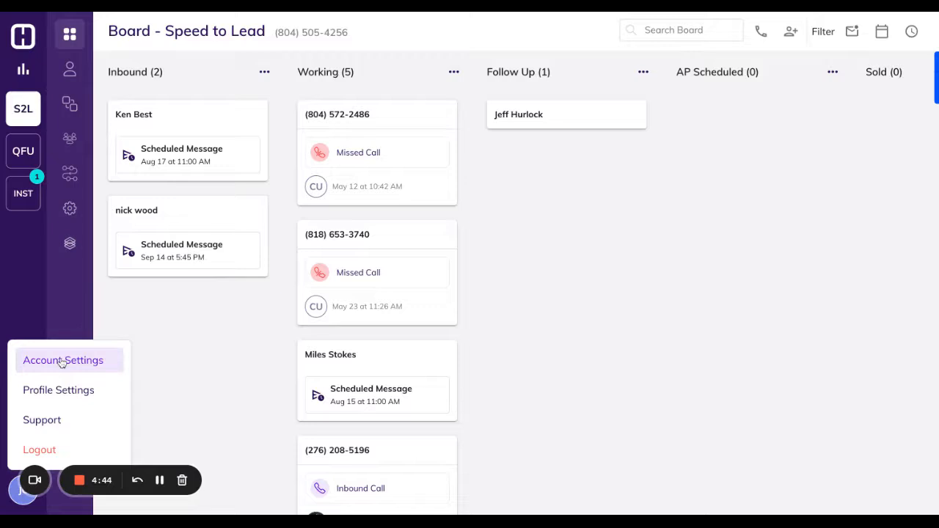
{"action": "mouse_move", "coordinate": [91, 365]}
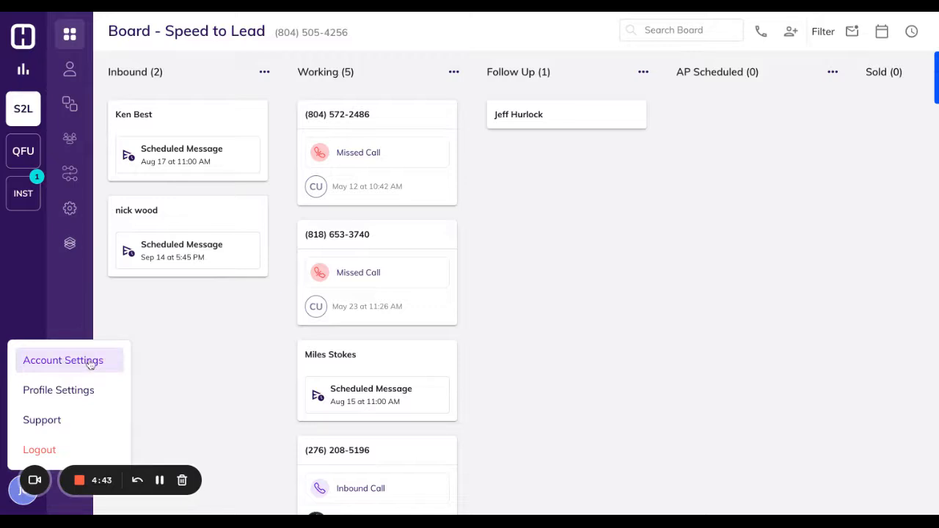
Save business hours of 9:00 AM–5:00 PM Monday to Friday, closed weekends, in general settings
{"action": "left_click", "coordinate": [61, 361]}
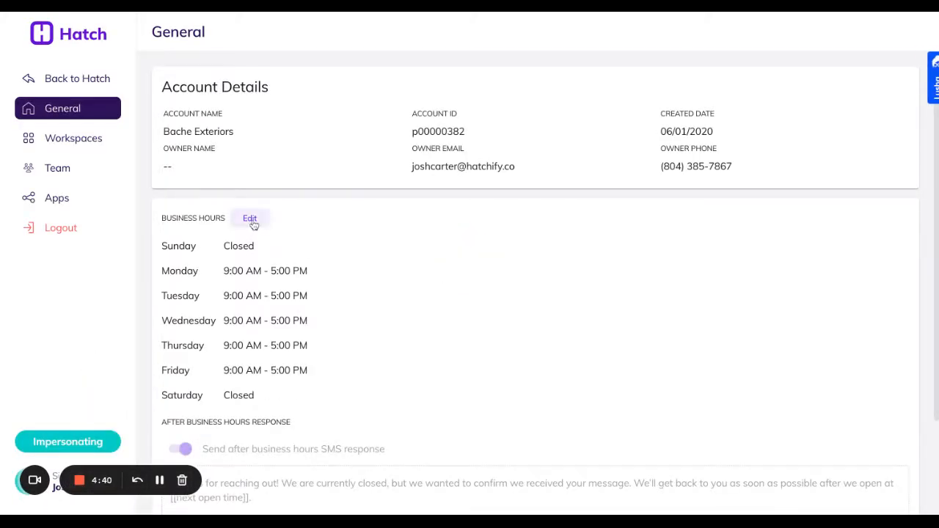
{"action": "left_click", "coordinate": [250, 217]}
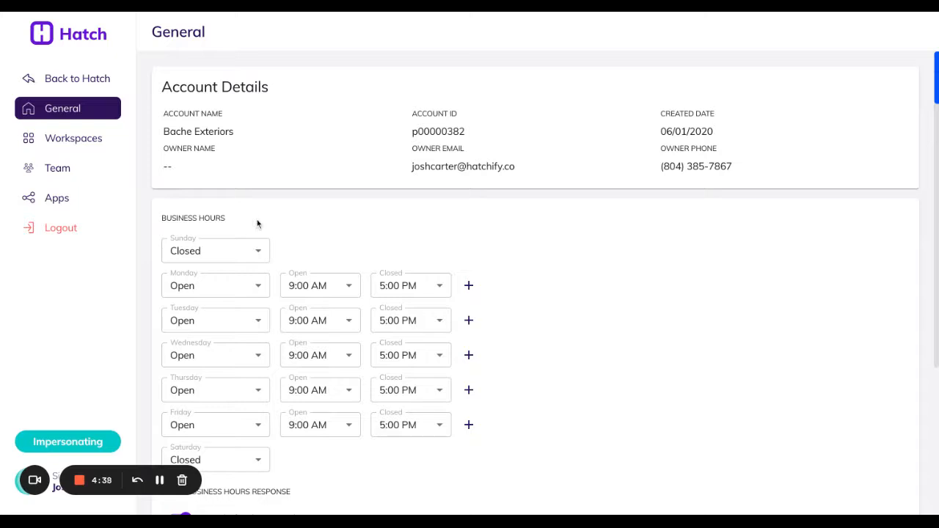
{"action": "scroll", "scroll_direction": "down", "scroll_amount": 3}
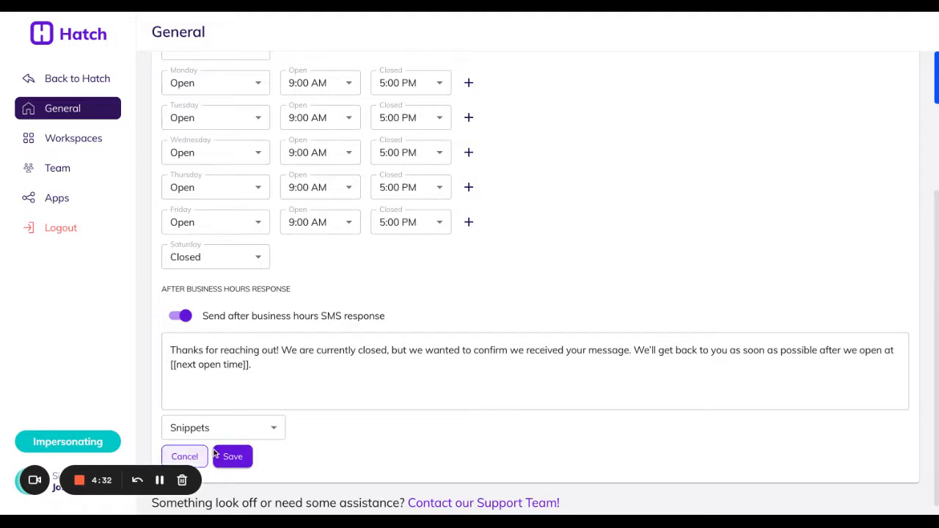
{"action": "left_click", "coordinate": [232, 455]}
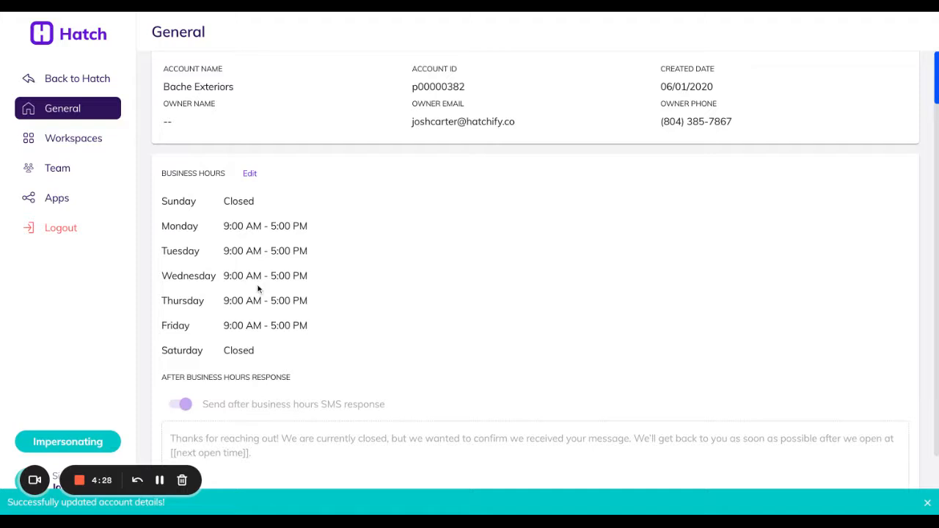
Review the saved settings and return to the Speed to Lead board
{"action": "scroll", "scroll_direction": "down", "scroll_amount": 3}
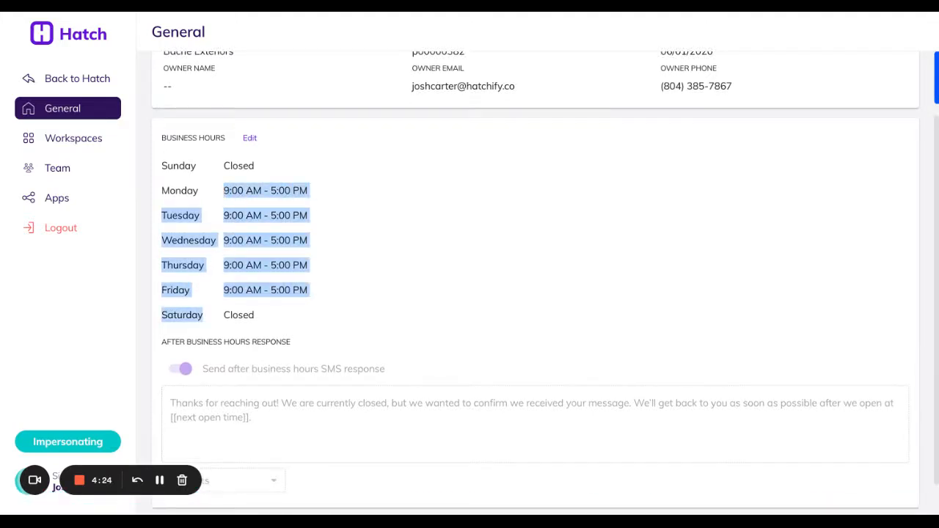
{"action": "left_click", "coordinate": [185, 369]}
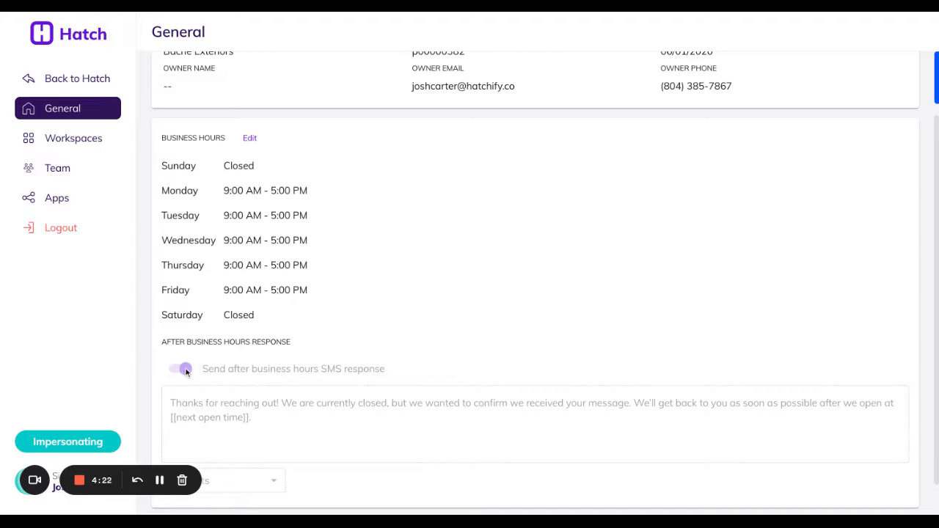
{"action": "left_click", "coordinate": [249, 138]}
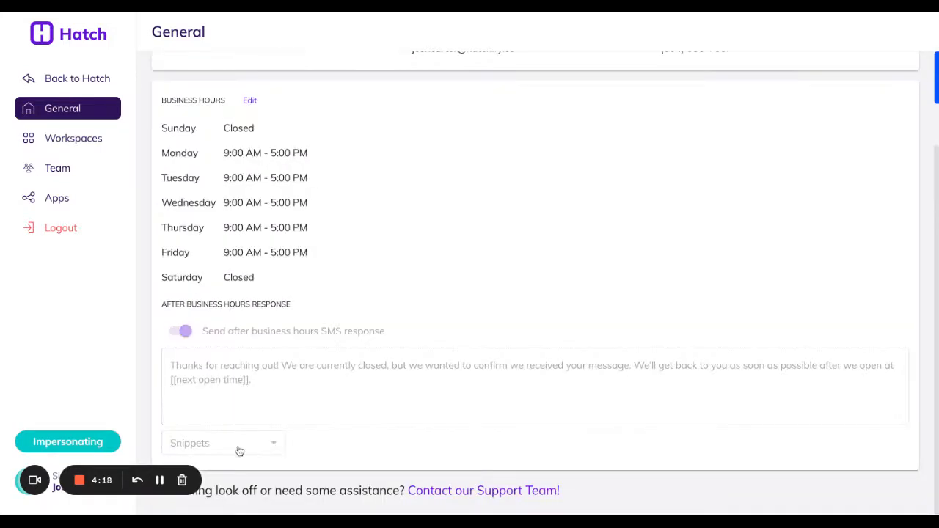
{"action": "left_click", "coordinate": [71, 104]}
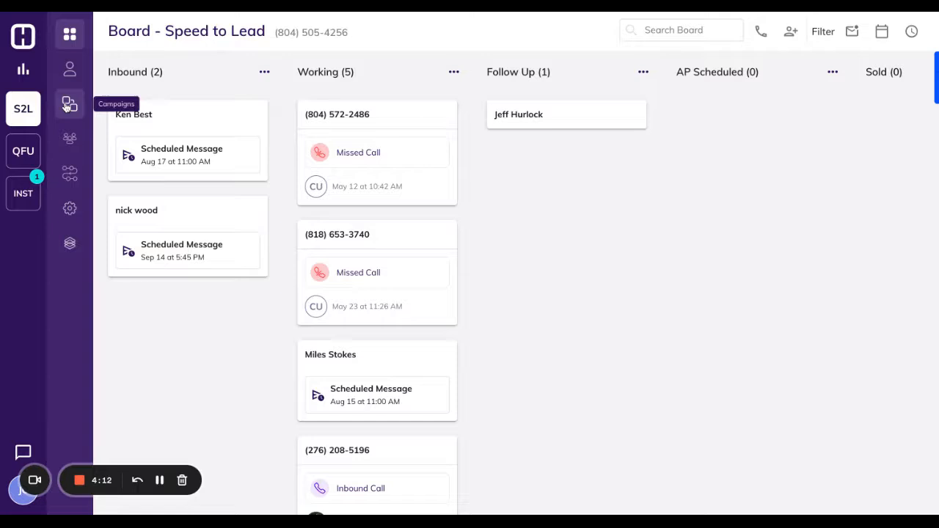
Start a new campaign from a Speed to Lead template in the Template Gallery
{"action": "left_click", "coordinate": [70, 103]}
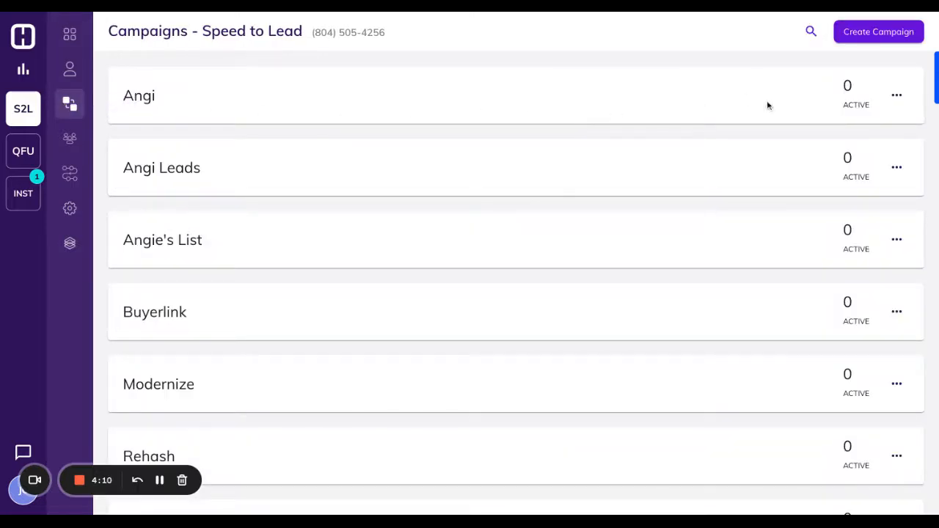
{"action": "mouse_move", "coordinate": [874, 66]}
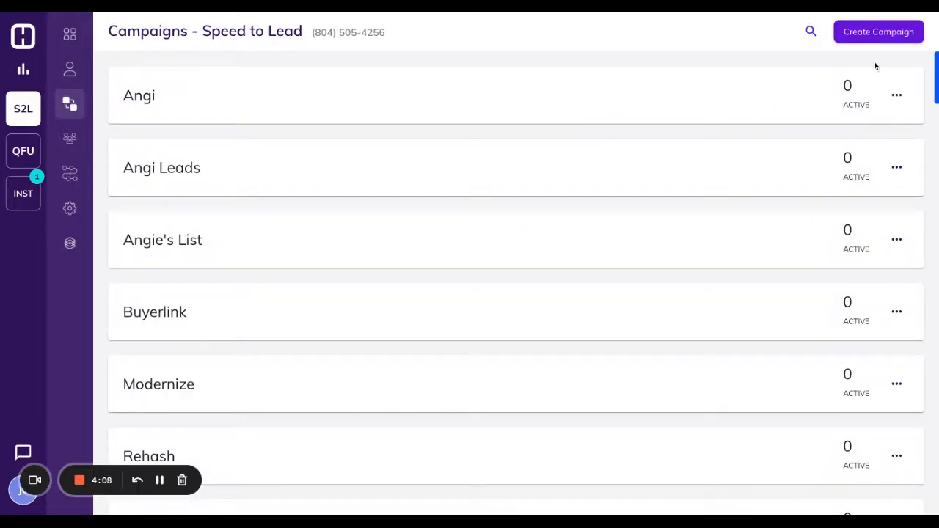
{"action": "left_click", "coordinate": [877, 32]}
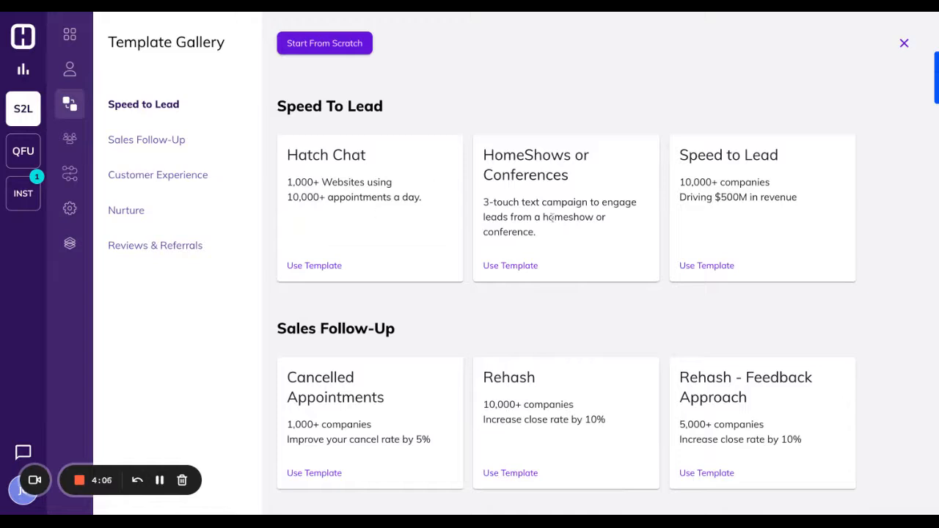
{"action": "left_click", "coordinate": [706, 264]}
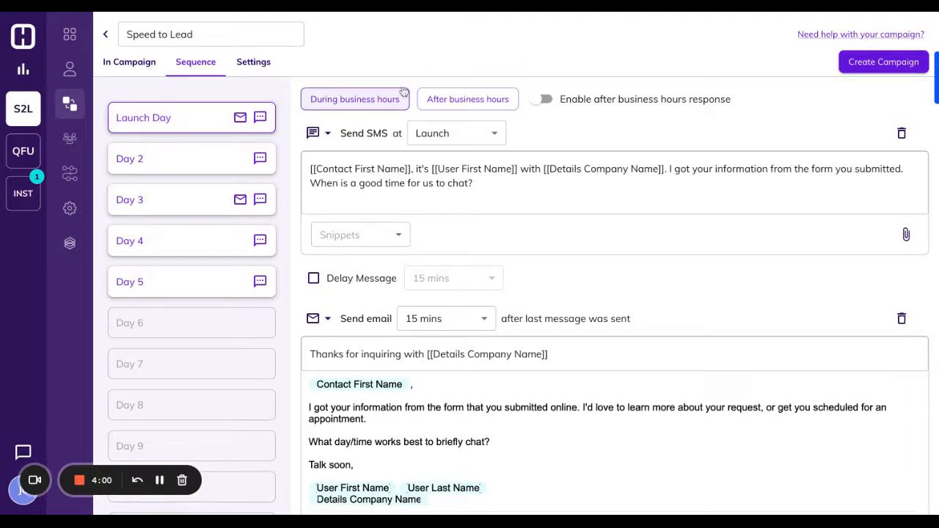
Switch the launch-day sequence to its After business hours messages
{"action": "left_click", "coordinate": [467, 100]}
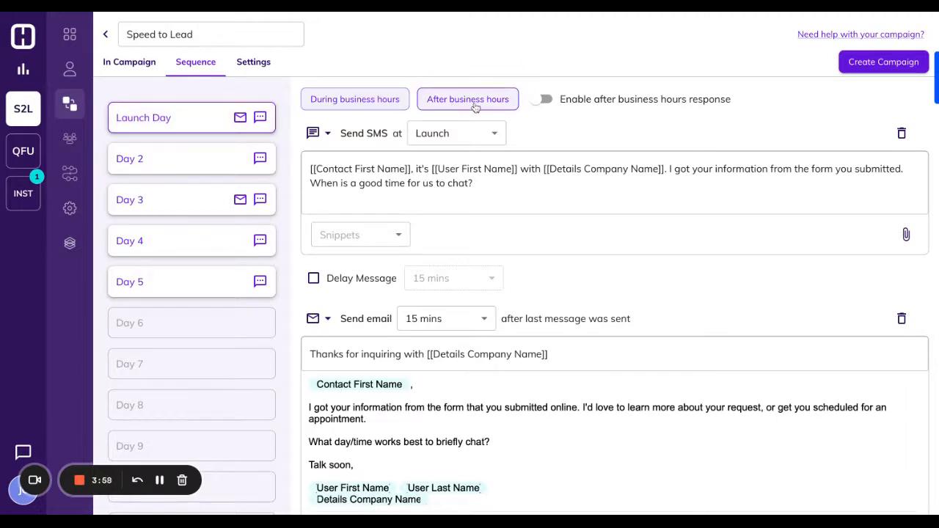
{"action": "left_click", "coordinate": [466, 99]}
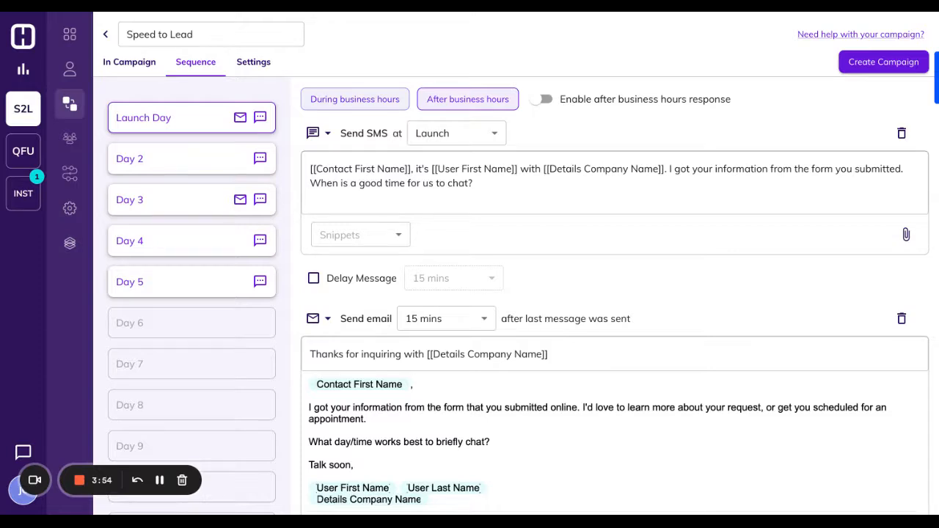
{"action": "left_click", "coordinate": [466, 100]}
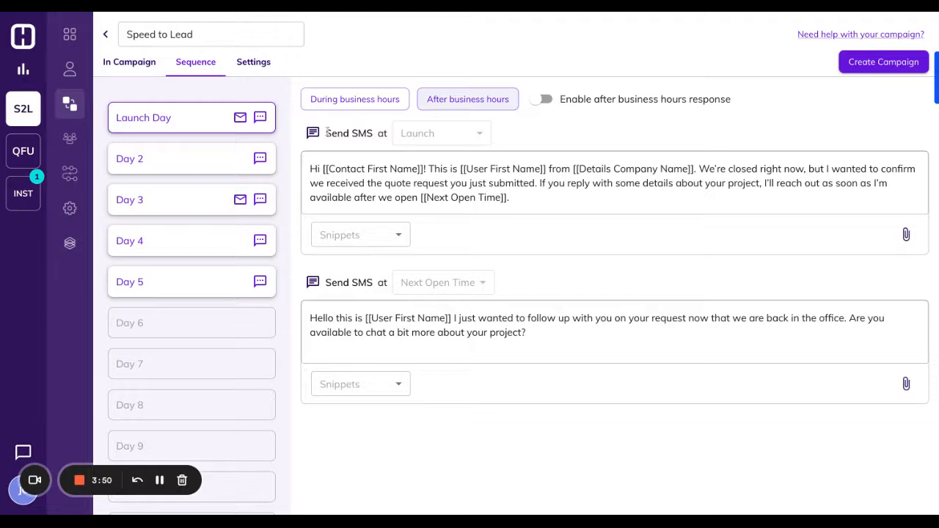
Select and read the text of the first after-hours we're-closed SMS
{"action": "double_click", "coordinate": [349, 132]}
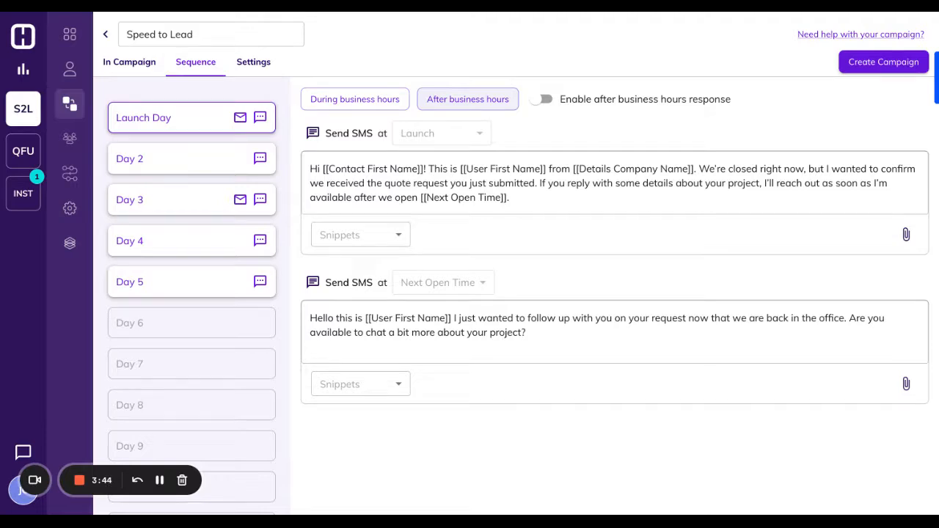
{"action": "left_click", "coordinate": [698, 168]}
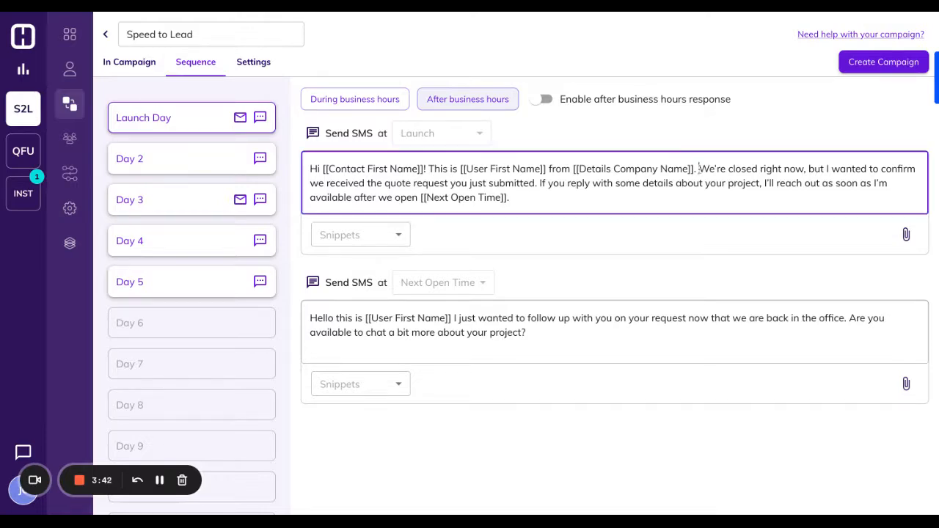
{"action": "left_click_drag", "start_coordinate": [698, 168], "coordinate": [507, 196]}
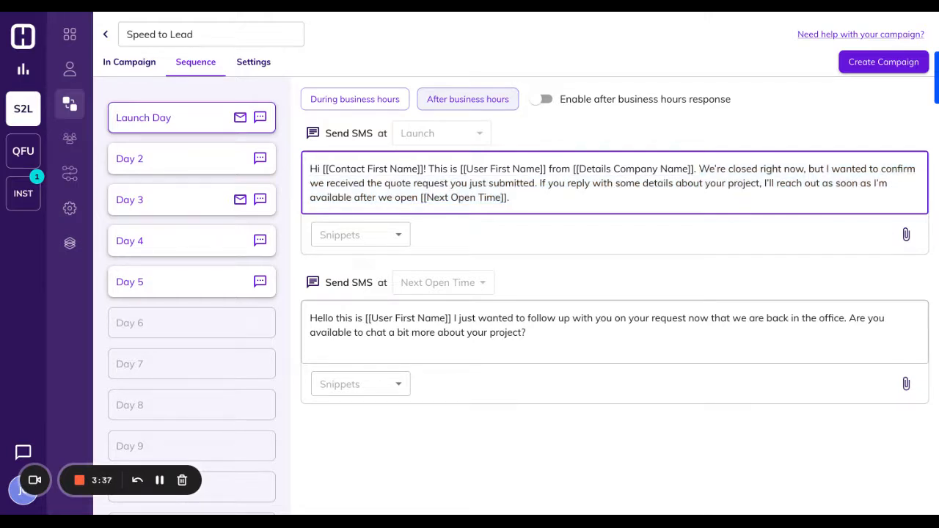
{"action": "left_click_drag", "start_coordinate": [704, 182], "coordinate": [507, 197]}
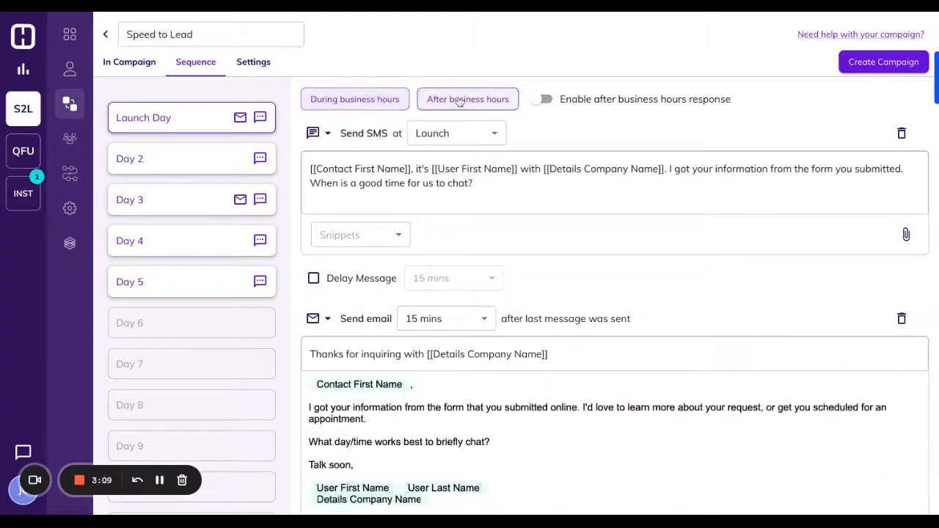
Show the launch day's closed-now SMS and next-open-time follow-up SMS again
{"action": "left_click", "coordinate": [466, 100]}
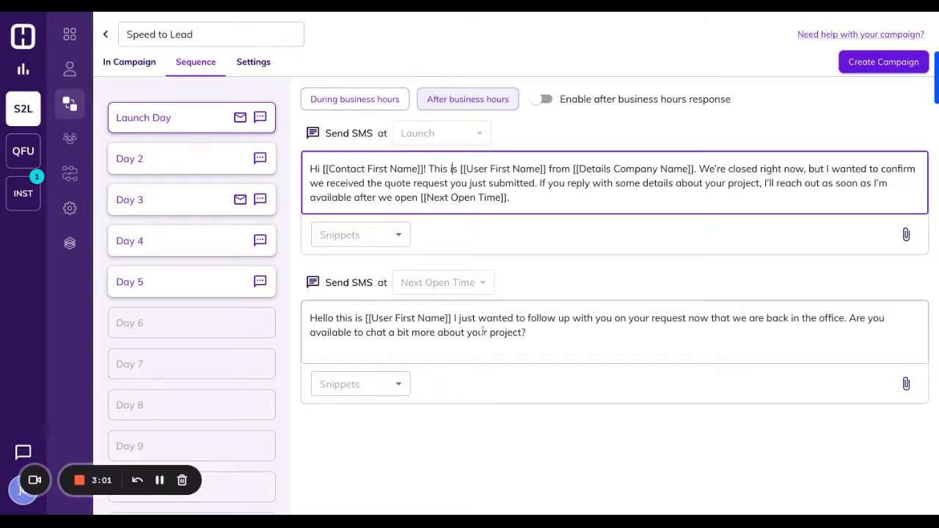
{"action": "mouse_move", "coordinate": [107, 37]}
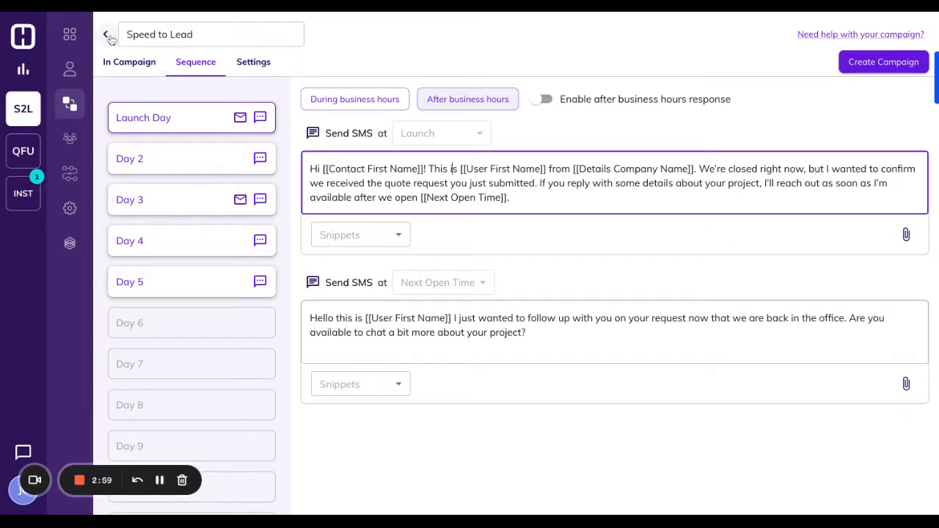